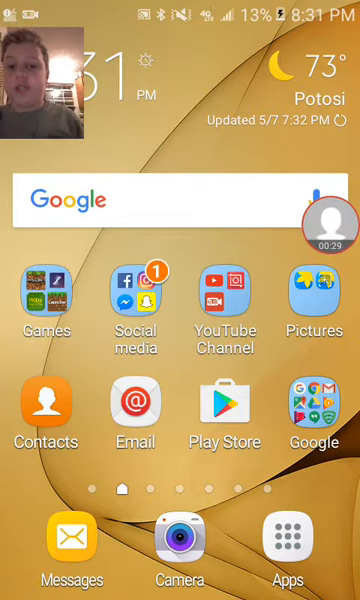
Step: Launch YouTube from the home screen and scroll the Home feed past an ad
{"action": "left_click", "coordinate": [224, 305]}
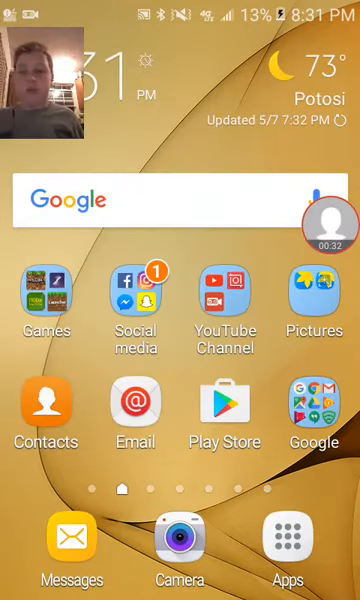
{"action": "left_click", "coordinate": [218, 302]}
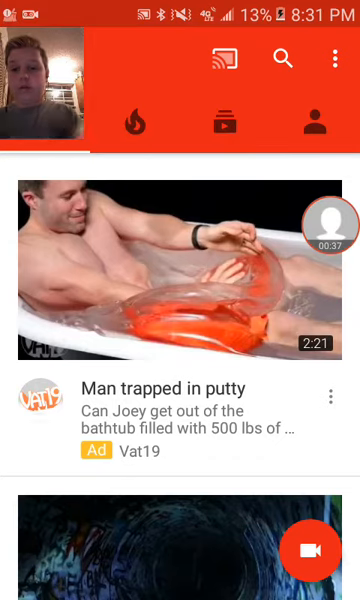
{"action": "scroll", "scroll_direction": "down", "scroll_amount": 3}
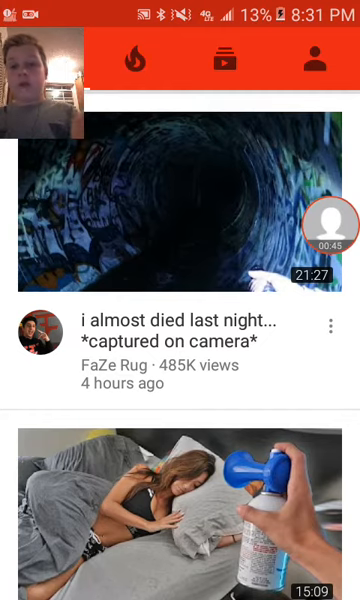
Step: From My videos, open Edit for the 'I DIED MY HAIR' video
{"action": "left_click", "coordinate": [311, 62]}
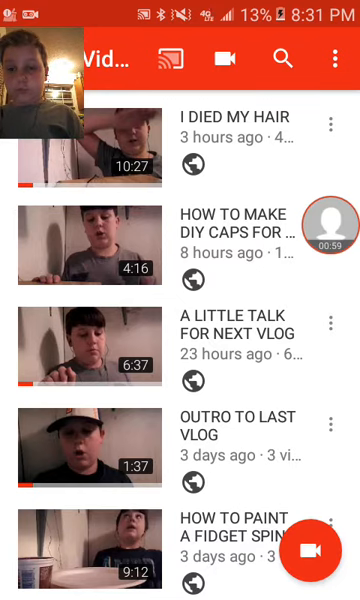
{"action": "left_click", "coordinate": [328, 124]}
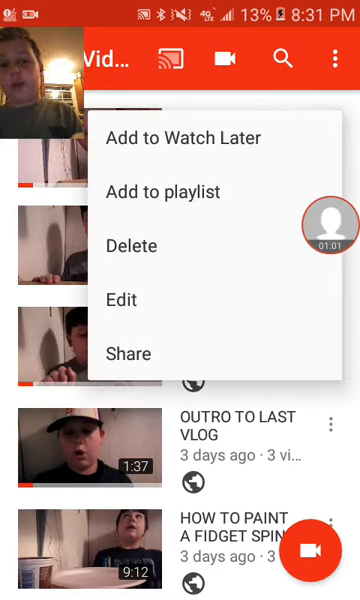
{"action": "left_click", "coordinate": [121, 300]}
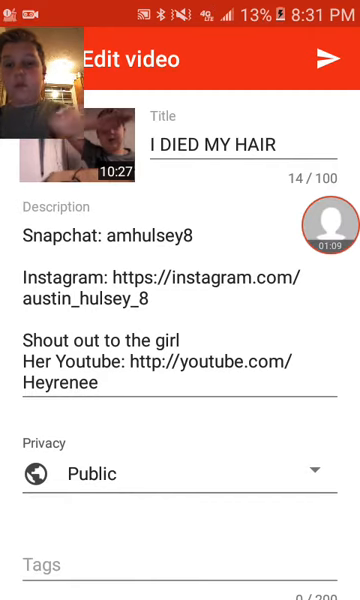
Step: Exit the 'I DIED MY HAIR' edit screen back to the Videos list
{"action": "left_click", "coordinate": [326, 57]}
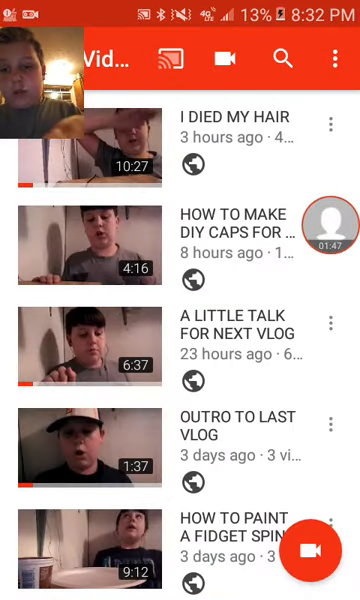
Step: Show the delete, edit and share options for 'A LITTLE TALK FOR NEXT VLOG'
{"action": "left_click", "coordinate": [90, 130]}
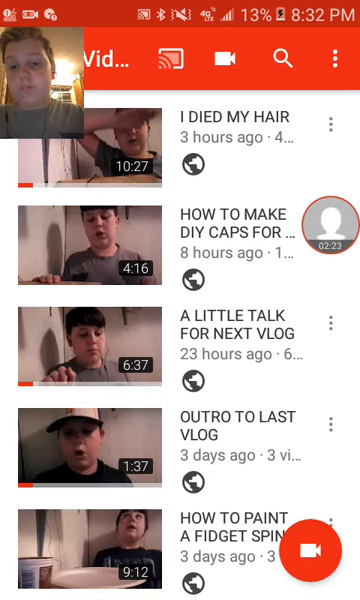
{"action": "left_click", "coordinate": [330, 324]}
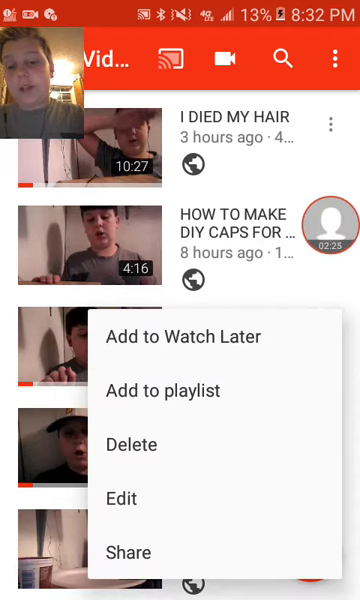
Step: Open the edit page for 'A LITTLE TALK FOR NEXT VLOG' and clear its description
{"action": "left_click", "coordinate": [121, 498]}
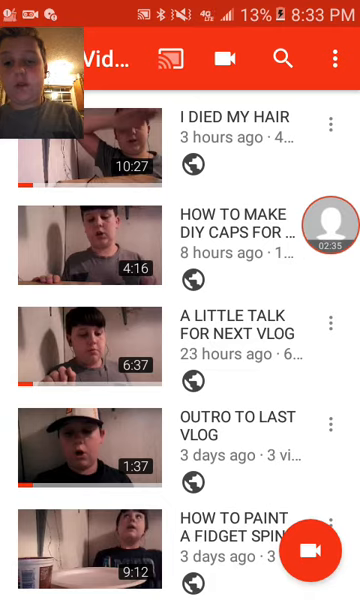
{"action": "left_click", "coordinate": [330, 323]}
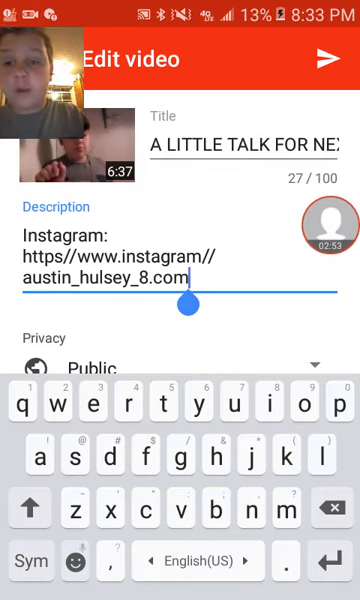
{"action": "key", "text": "Backspace"}
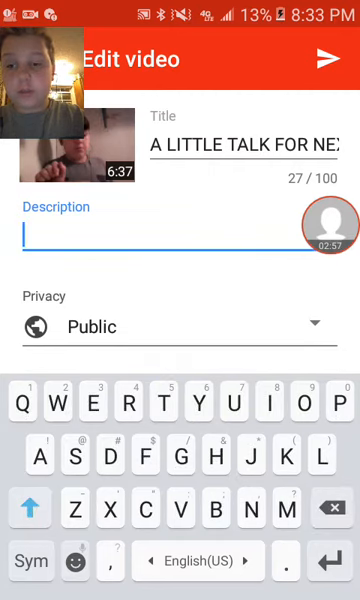
{"action": "type", "text": "Instg"}
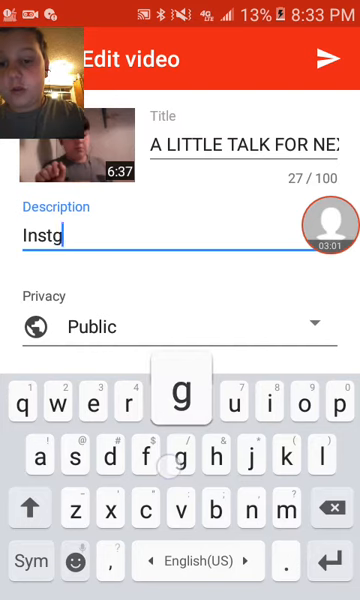
{"action": "type", "text": "ra"}
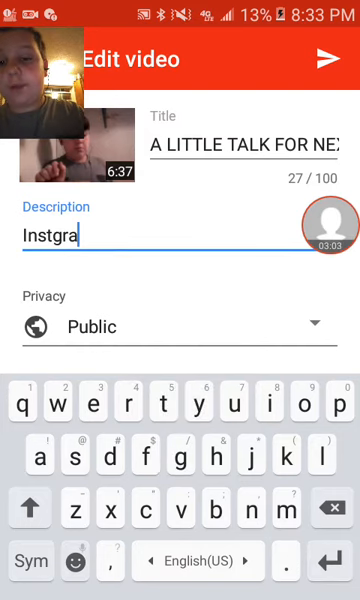
{"action": "type", "text": "m"}
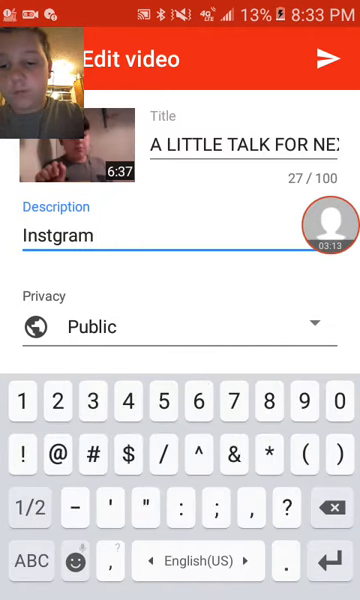
{"action": "type", "text": ":"}
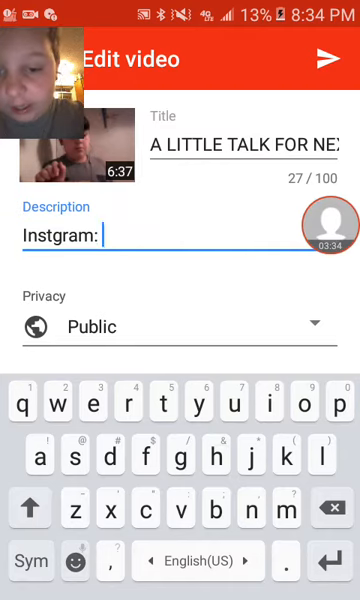
{"action": "type", "text": "htt"}
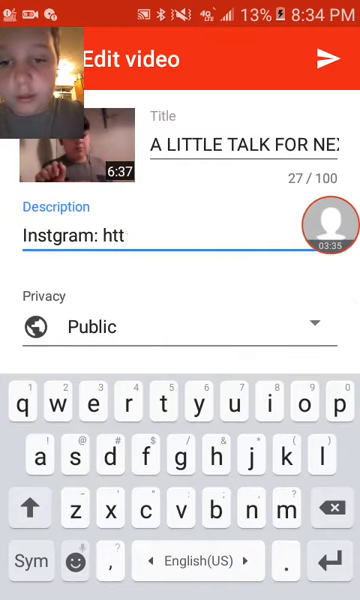
{"action": "type", "text": "ps:"}
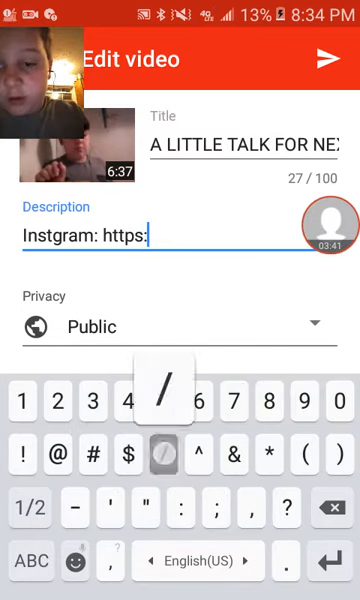
{"action": "type", "text": "//"}
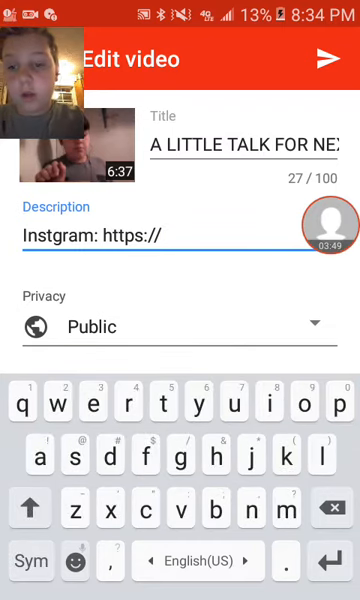
{"action": "type", "text": "i"}
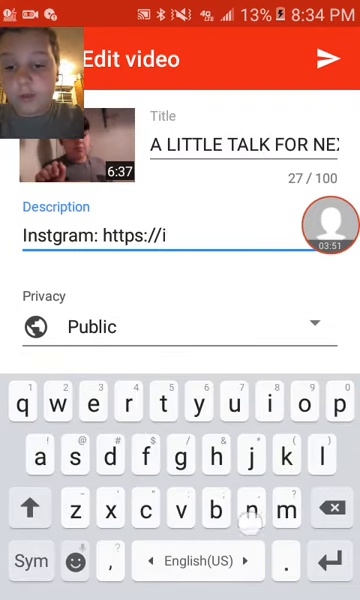
{"action": "type", "text": "nstagra"}
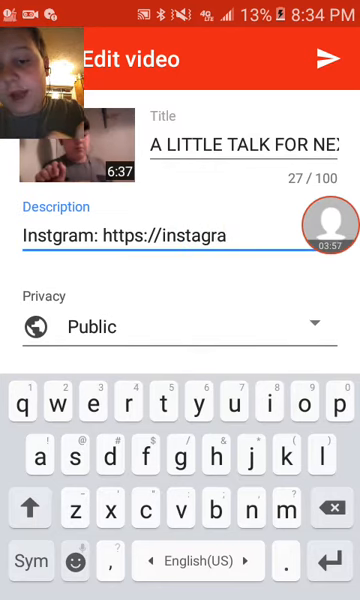
{"action": "type", "text": "m"}
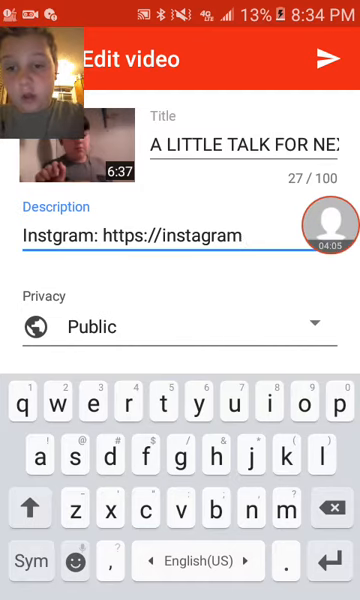
{"action": "type", "text": "c"}
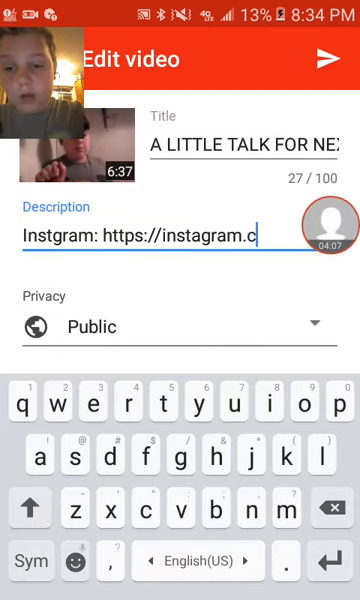
{"action": "type", "text": "om"}
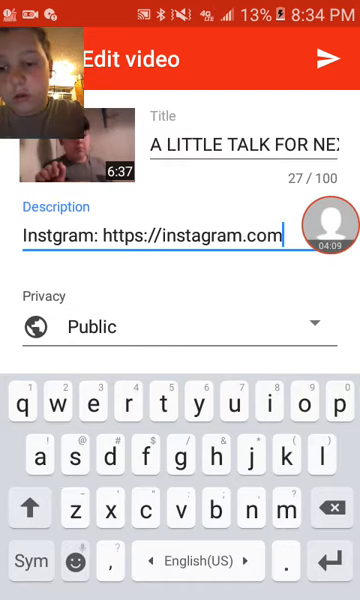
{"action": "left_click", "coordinate": [31, 560]}
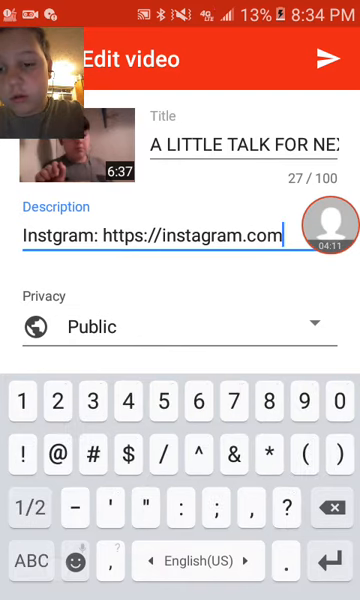
{"action": "type", "text": "/"}
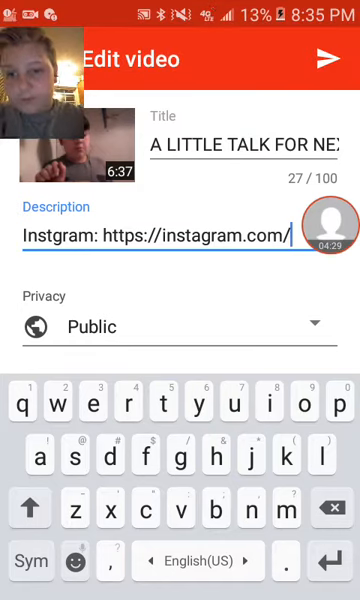
{"action": "type", "text": "a"}
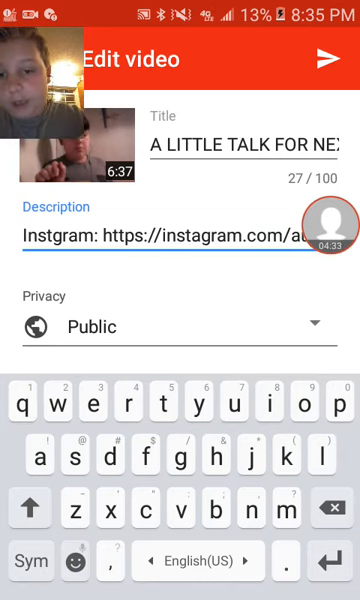
{"action": "type", "text": "austin-"}
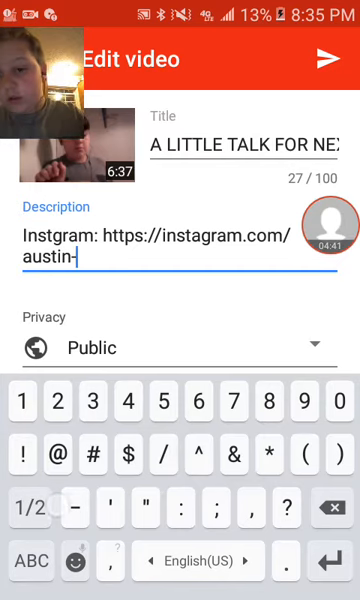
{"action": "key", "text": "Backspace"}
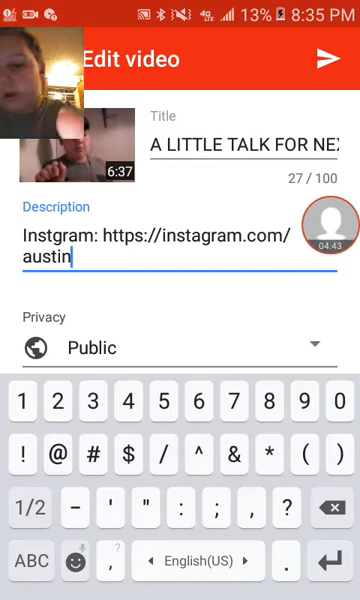
{"action": "left_click", "coordinate": [30, 509]}
{"action": "type", "text": "_"}
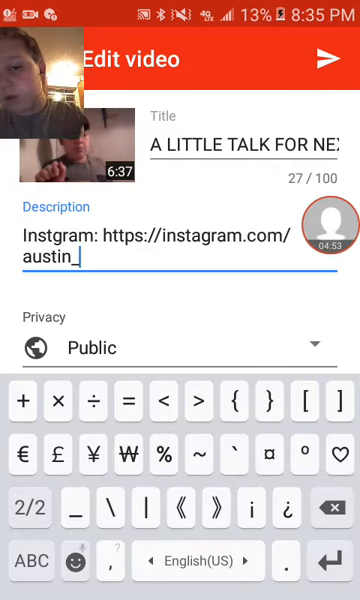
{"action": "left_click", "coordinate": [33, 560]}
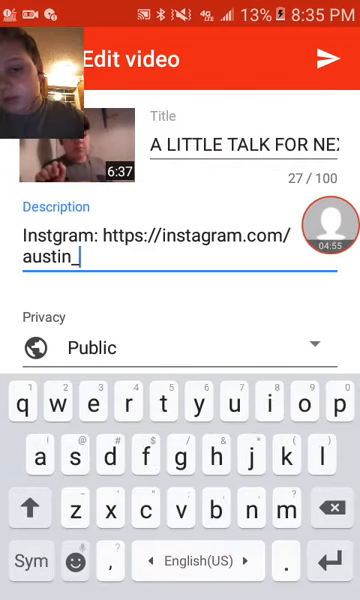
{"action": "type", "text": "hulsey"}
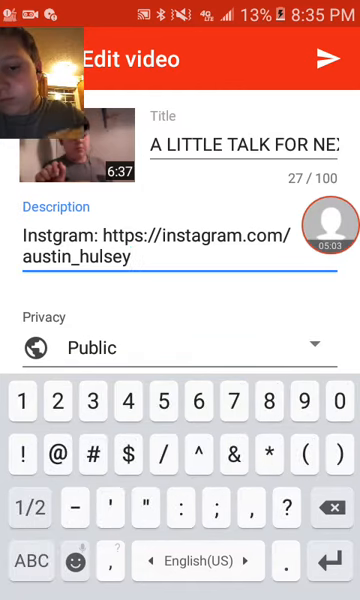
{"action": "type", "text": "-"}
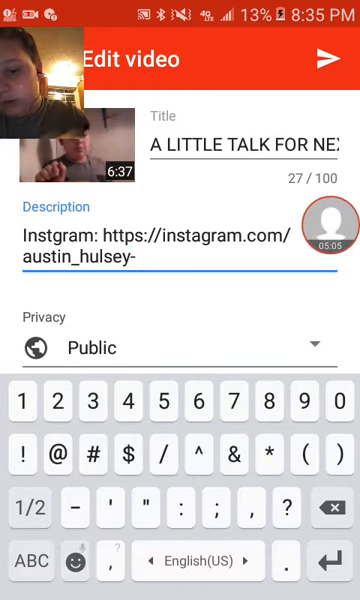
{"action": "key", "text": "Backspace"}
{"action": "type", "text": "_"}
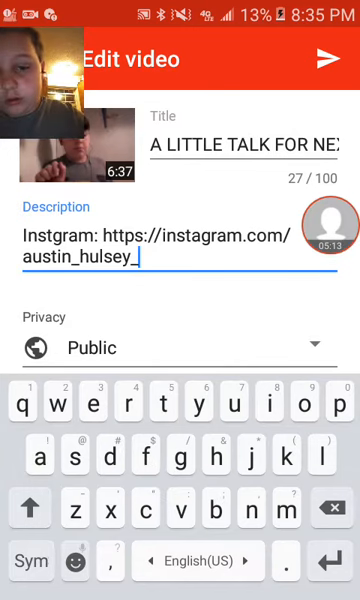
{"action": "type", "text": "8"}
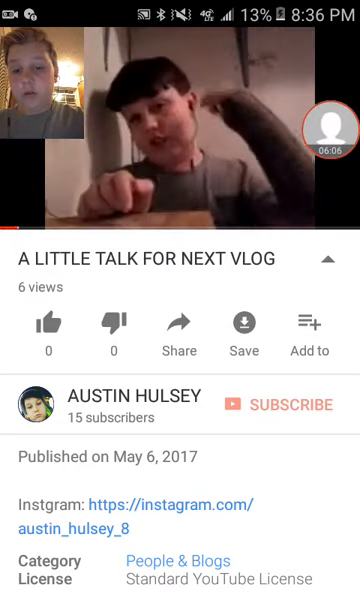
Step: Save the description edits and view the video's updated page
{"action": "left_click", "coordinate": [180, 130]}
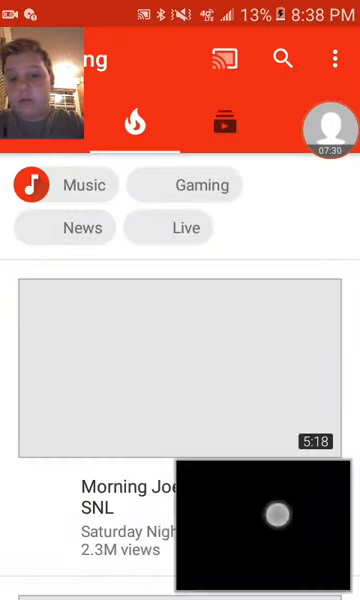
Step: Scroll Trending, switch to Subscriptions and open a dirt-bike video
{"action": "scroll", "scroll_direction": "down", "scroll_amount": 3}
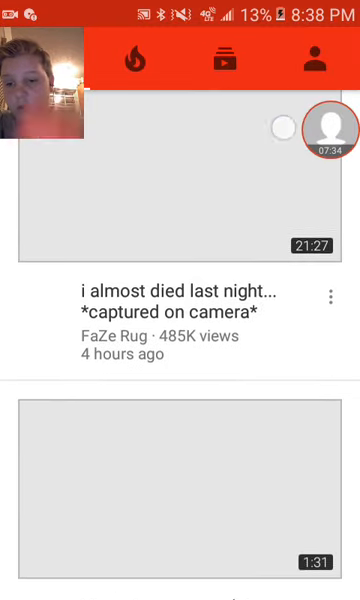
{"action": "left_click", "coordinate": [227, 62]}
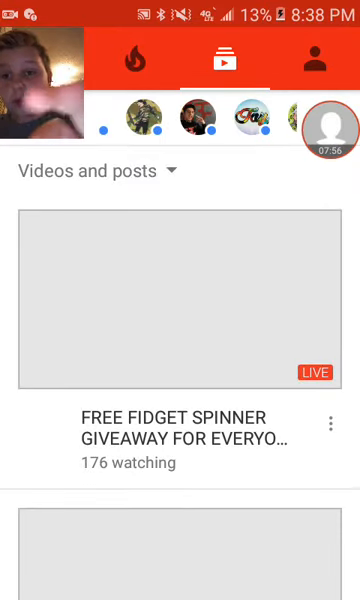
{"action": "left_click", "coordinate": [180, 295]}
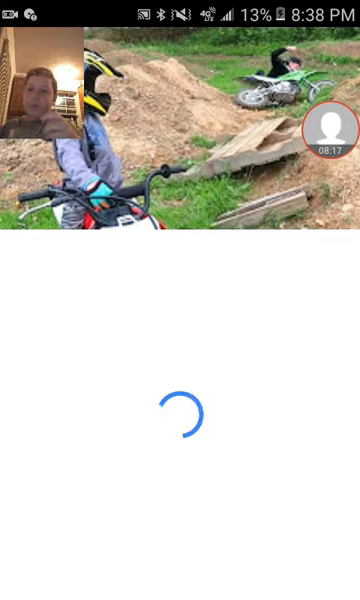
Step: Play the dirt-bike video from the Subscriptions feed
{"action": "left_click", "coordinate": [180, 130]}
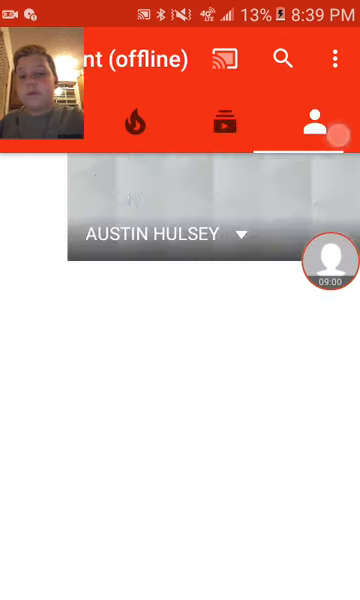
Step: Go to the Account tab showing History, My videos and Watch Later
{"action": "left_click", "coordinate": [312, 120]}
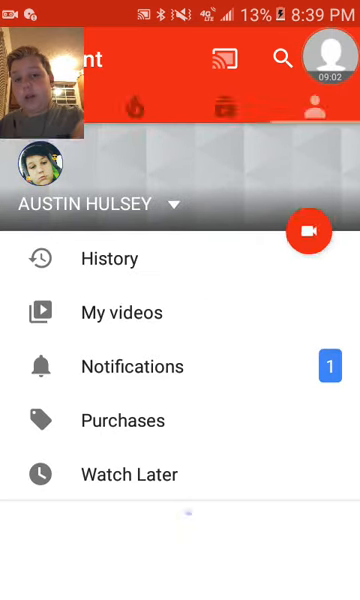